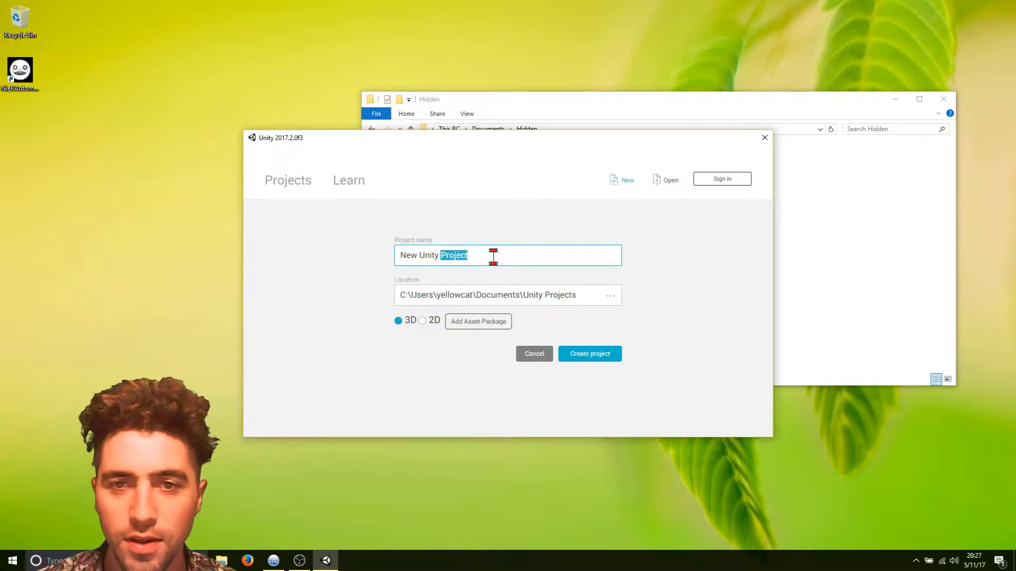
# Create a new 3D Unity project named 'Pong AR'
pyautogui.write('Pong A')
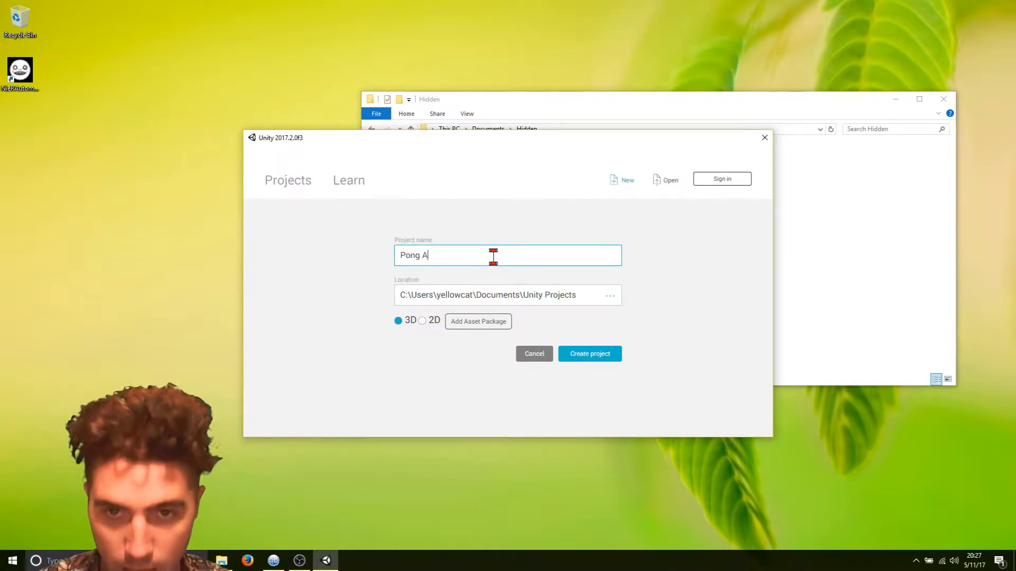
pyautogui.write('R')
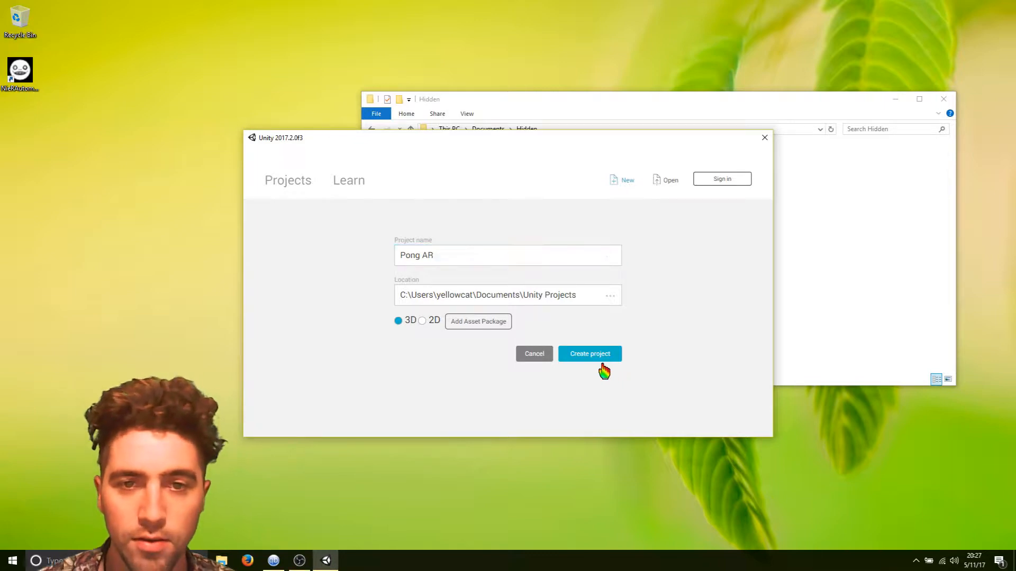
pyautogui.click(589, 354)
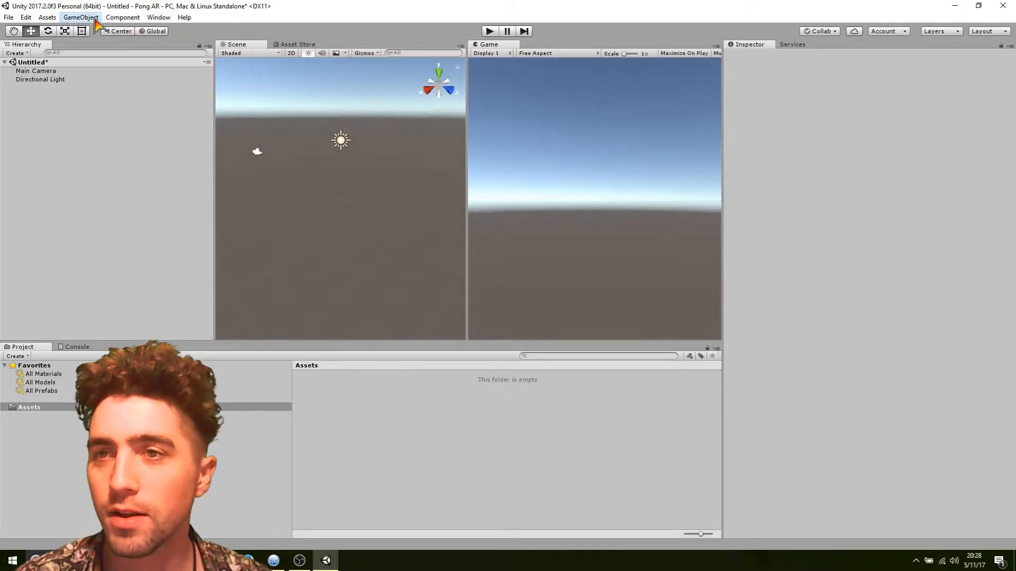
# Create a Sphere from the GameObject menu and name it 'Ball'
pyautogui.click(80, 17)
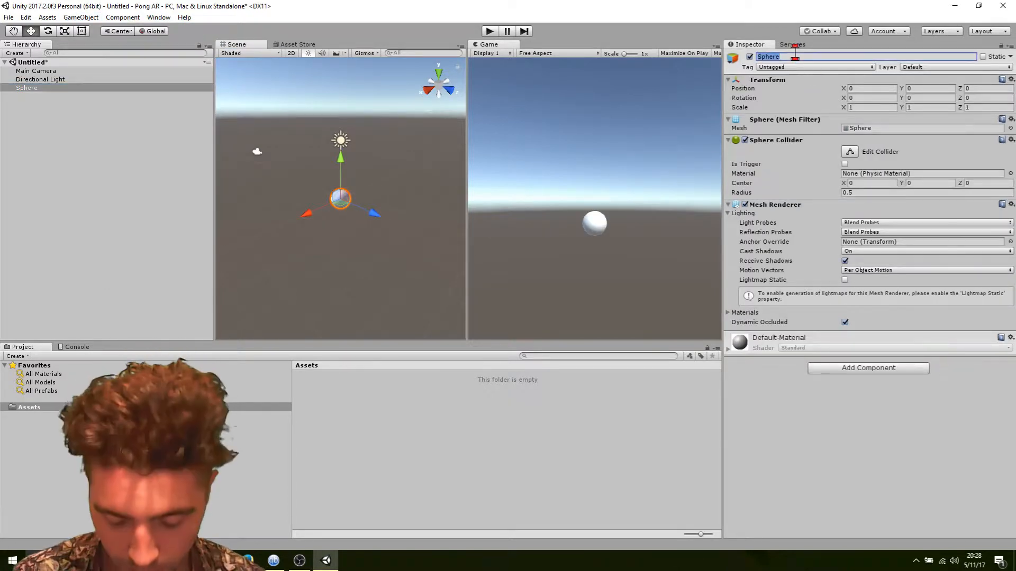
pyautogui.write('Ball')
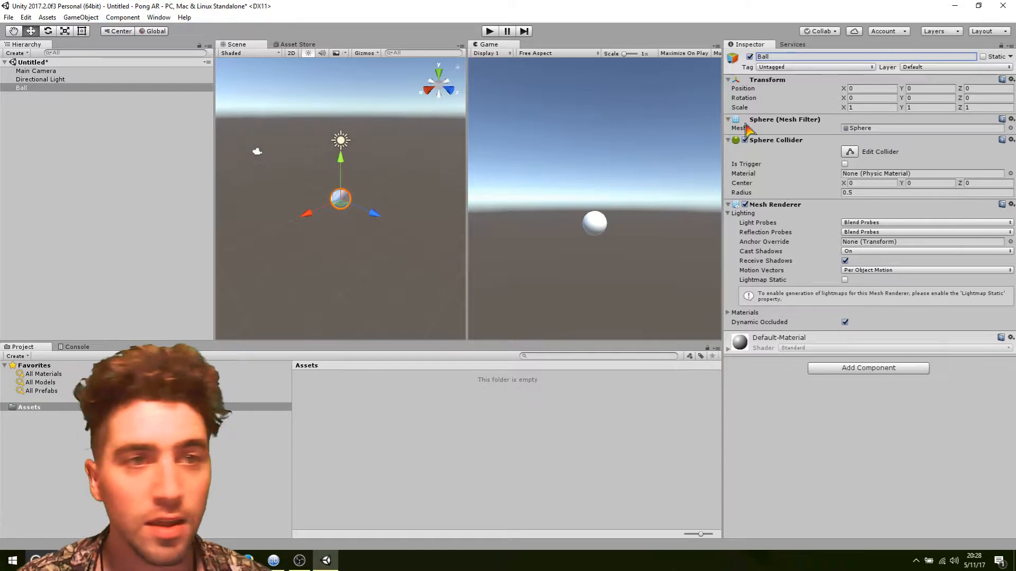
pyautogui.click(80, 17)
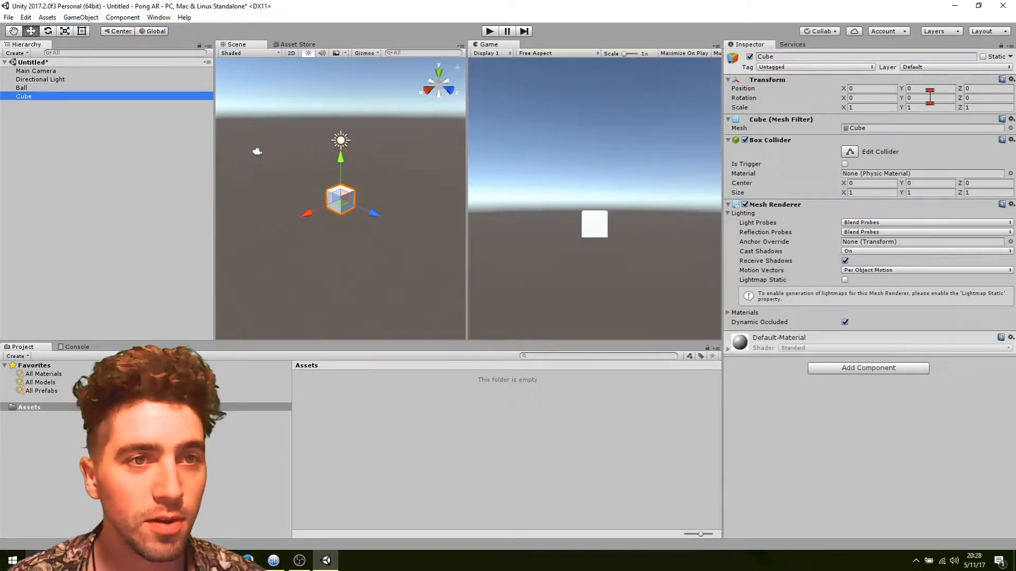
# Turn the cube into a wall with Scale Z 10 and Position X -5, named Bounds West
pyautogui.click(871, 106)
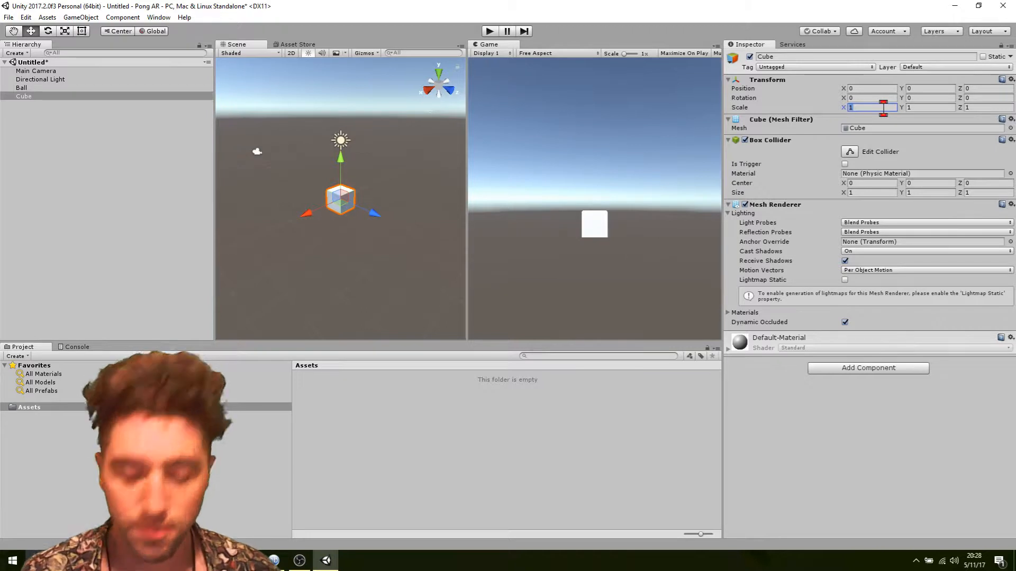
pyautogui.press('tab')
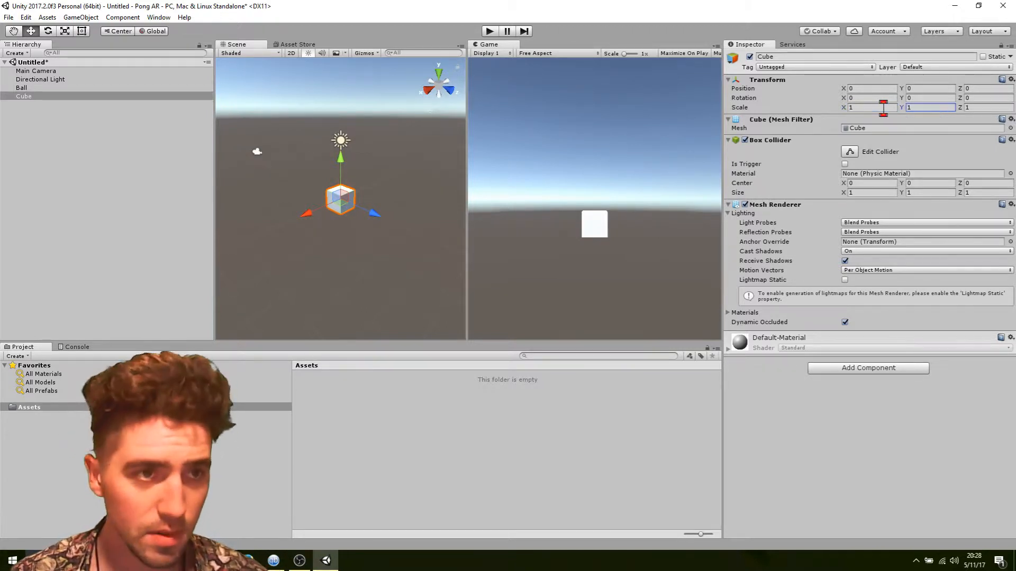
pyautogui.write('10')
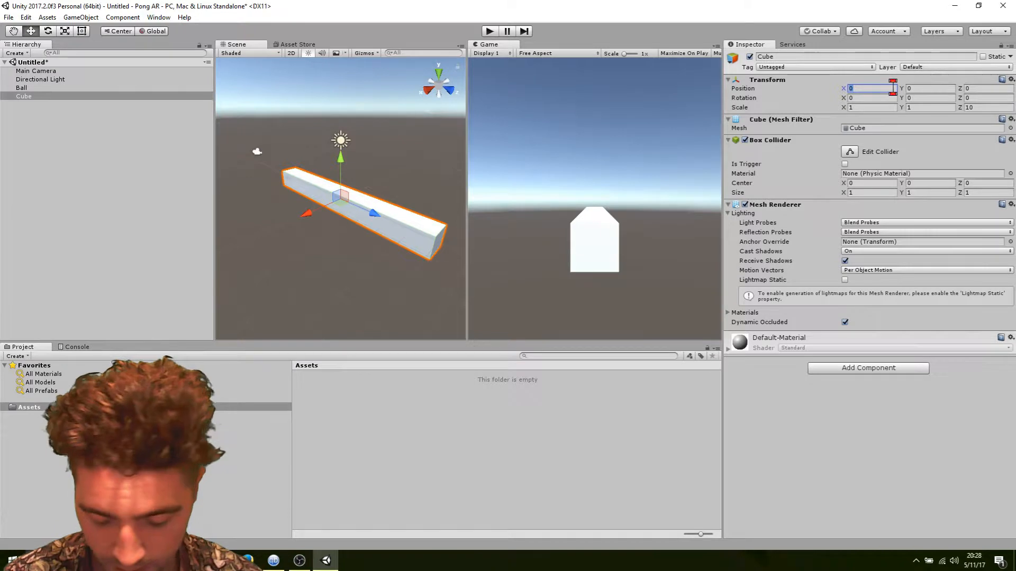
pyautogui.write('-5')
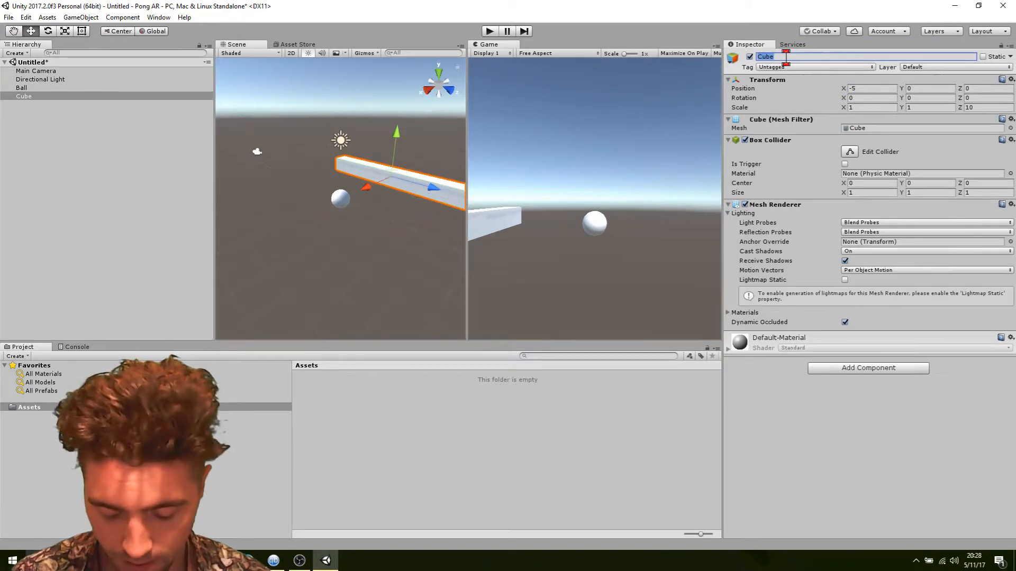
pyautogui.write('Bounds West')
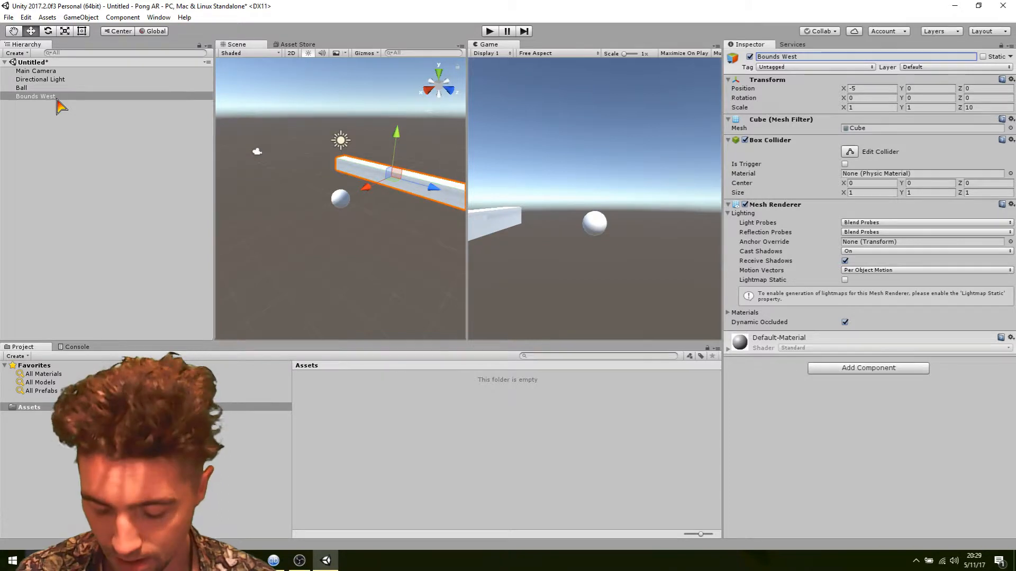
# Duplicate Bounds West and rename the copy 'Bounds East'
pyautogui.click(36, 96)
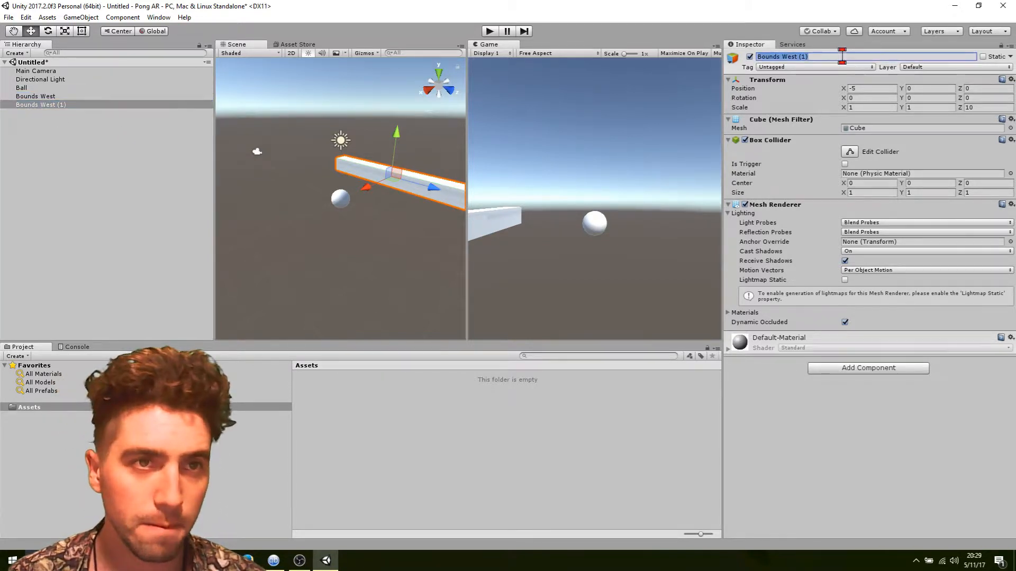
pyautogui.press('Backspace')
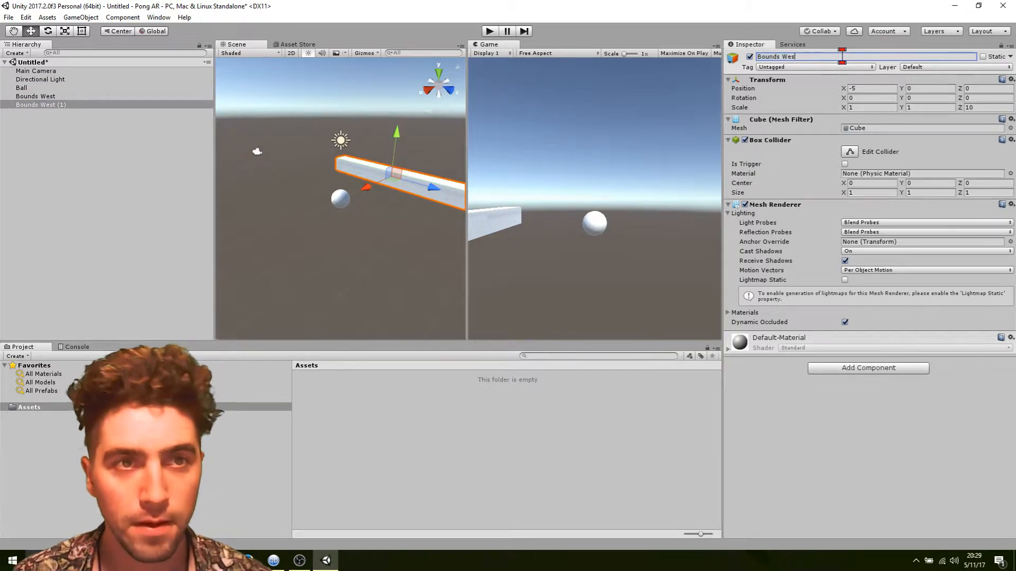
pyautogui.write('Bounds East')
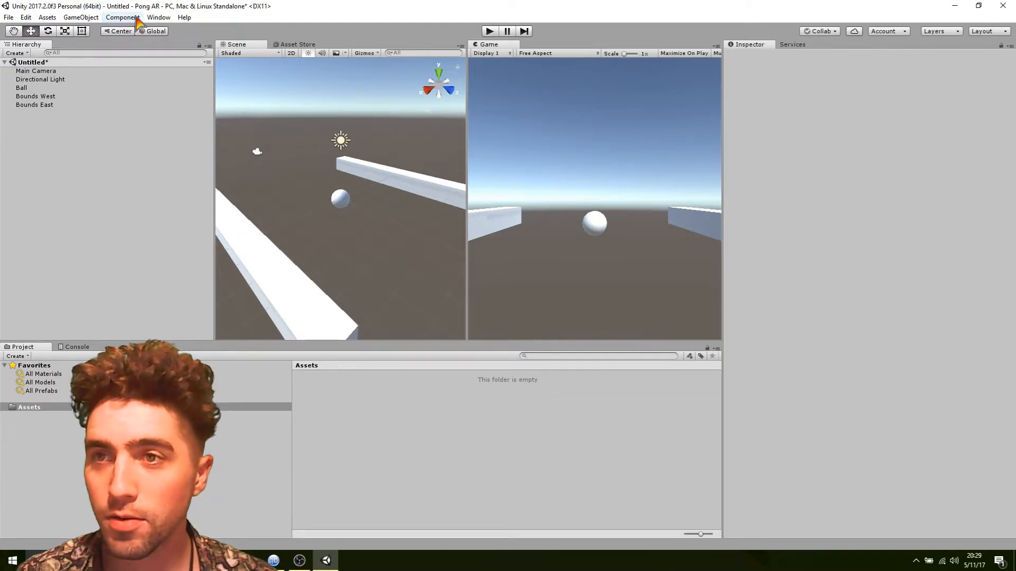
# Add a cube scaled X 10, Y 20 and set its Position Z to -5
pyautogui.click(81, 17)
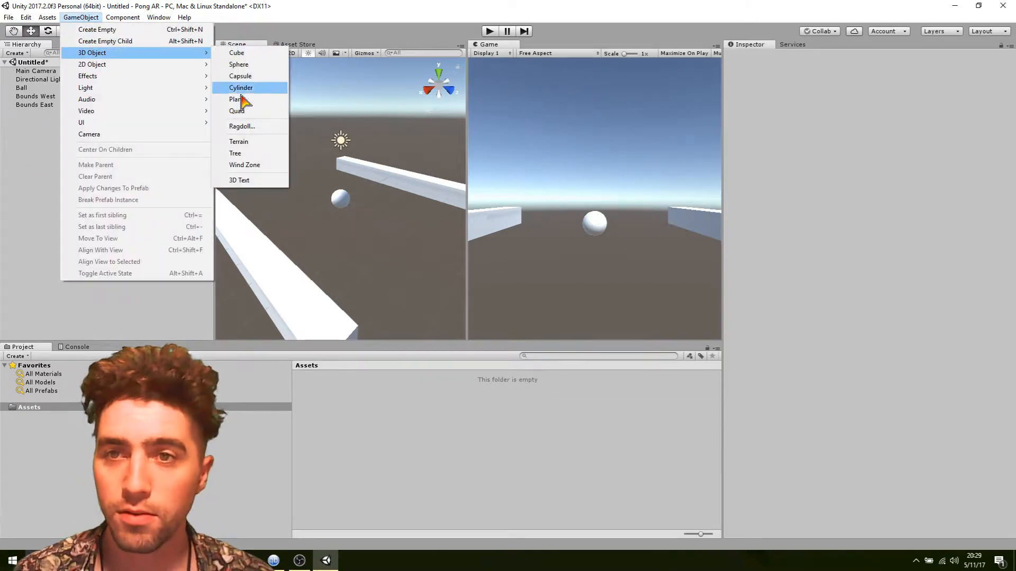
pyautogui.click(237, 52)
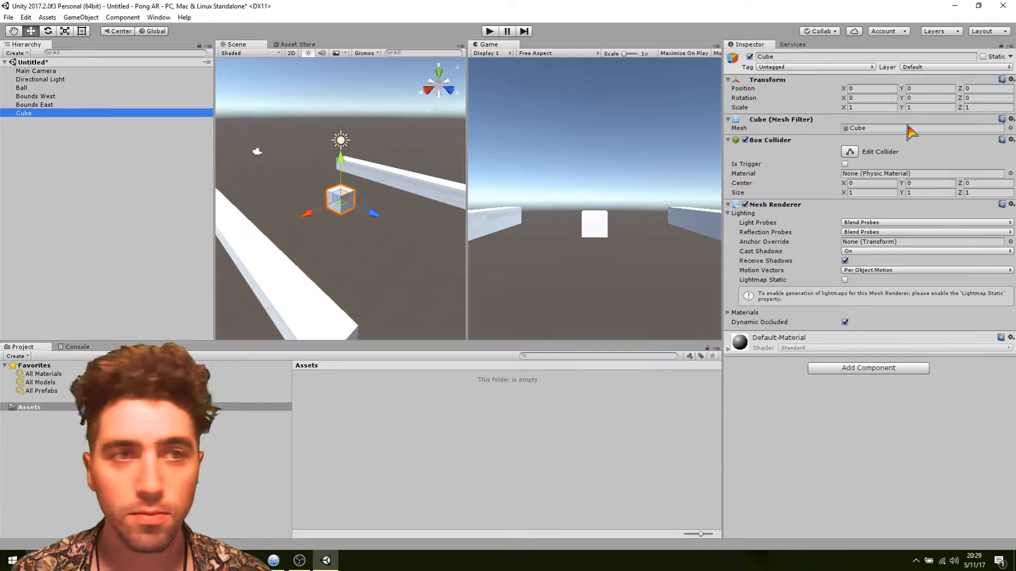
pyautogui.click(872, 88)
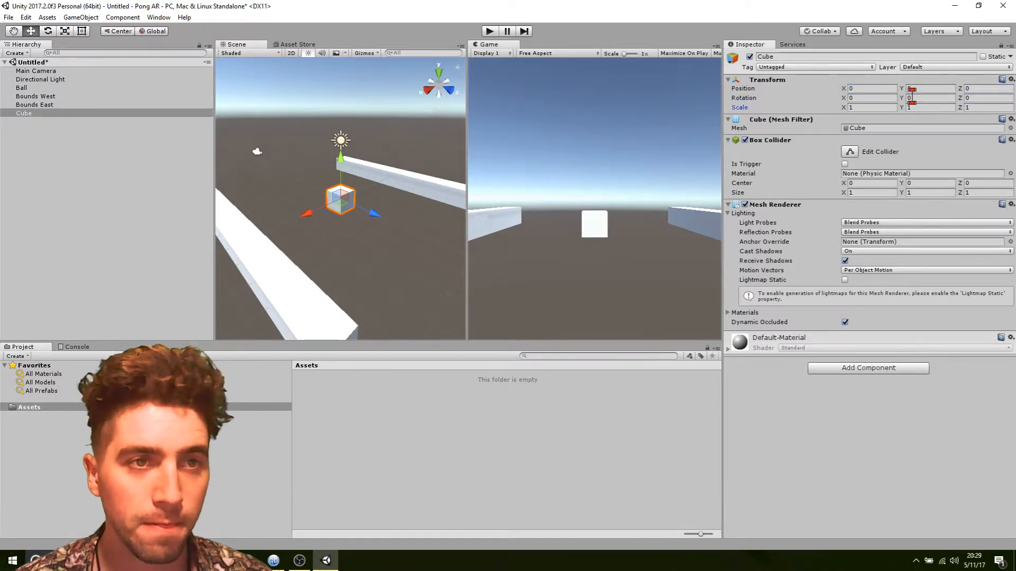
pyautogui.write('10')
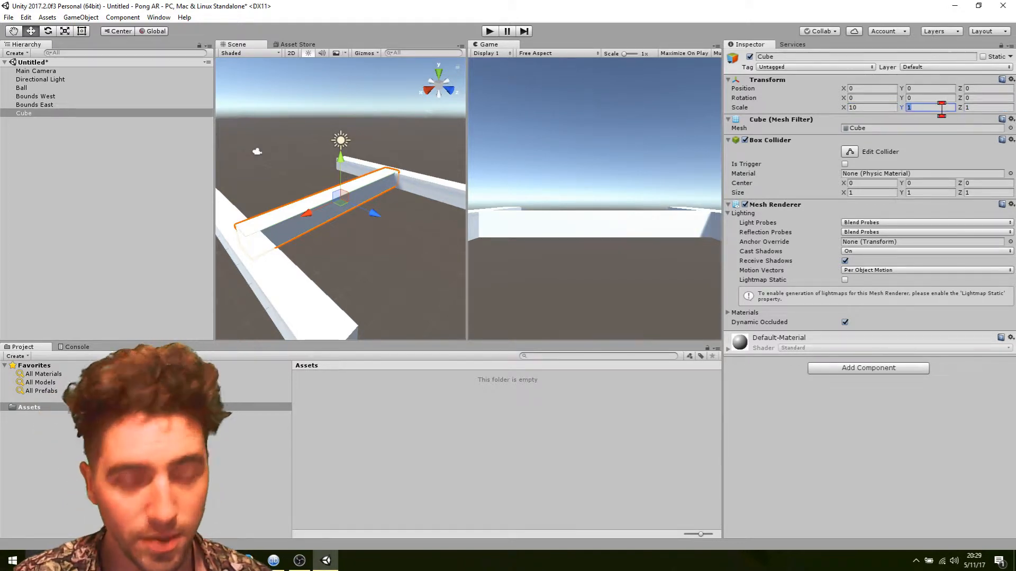
pyautogui.write('20')
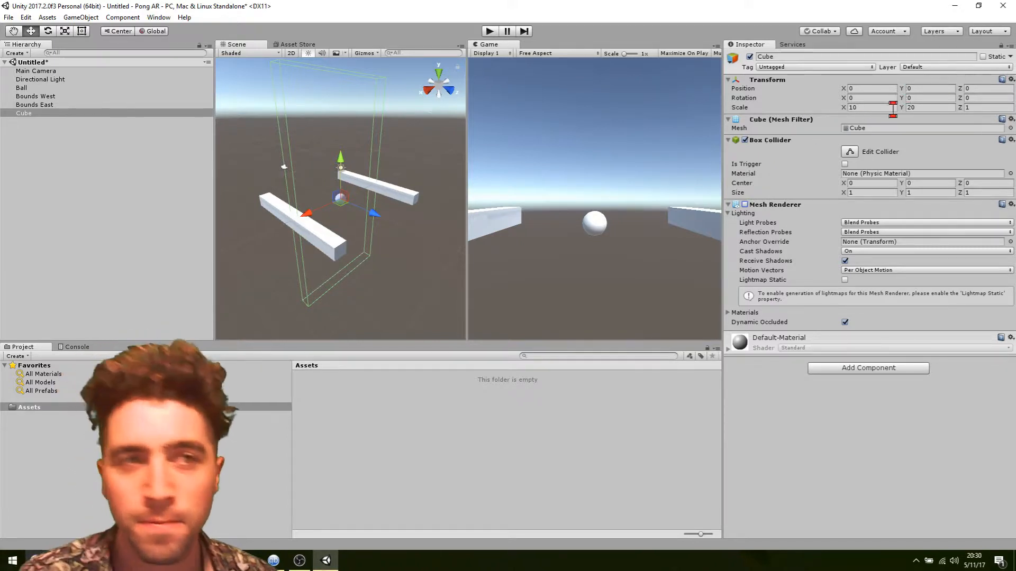
pyautogui.click(985, 89)
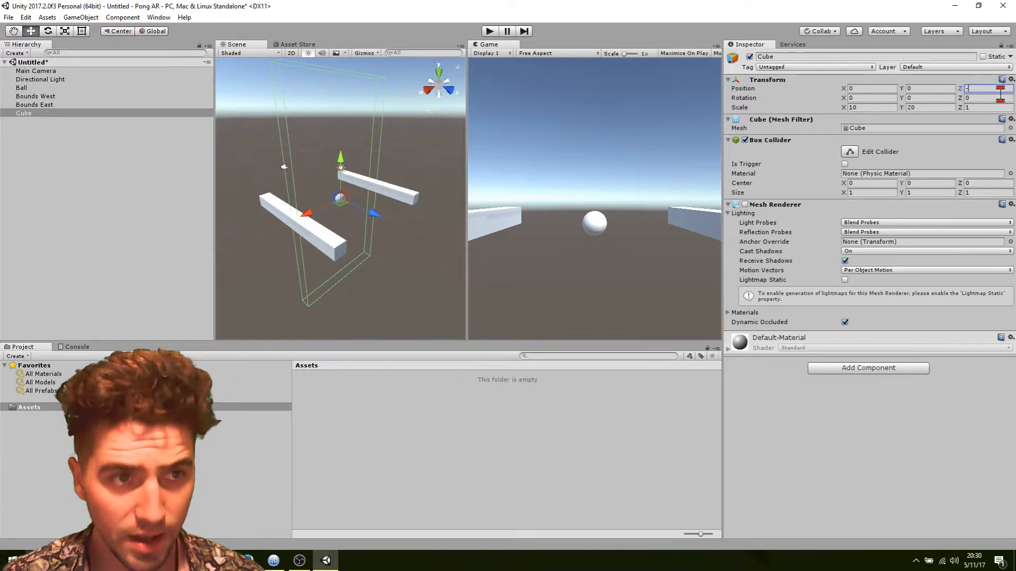
pyautogui.write('-5')
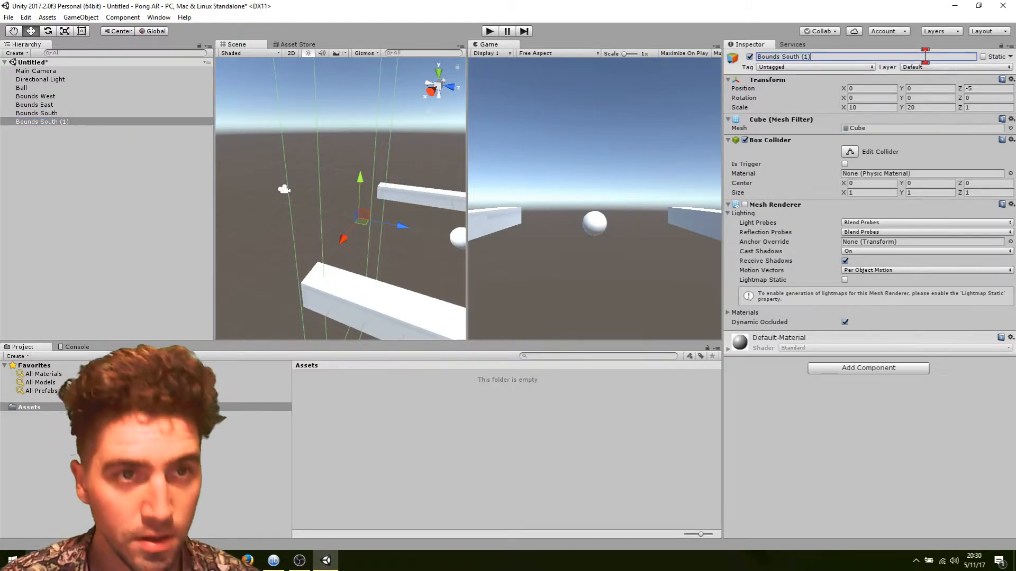
# Rename the duplicate wall 'Bounds North' and set its Position Z to 5
pyautogui.write('Bounds Nor')
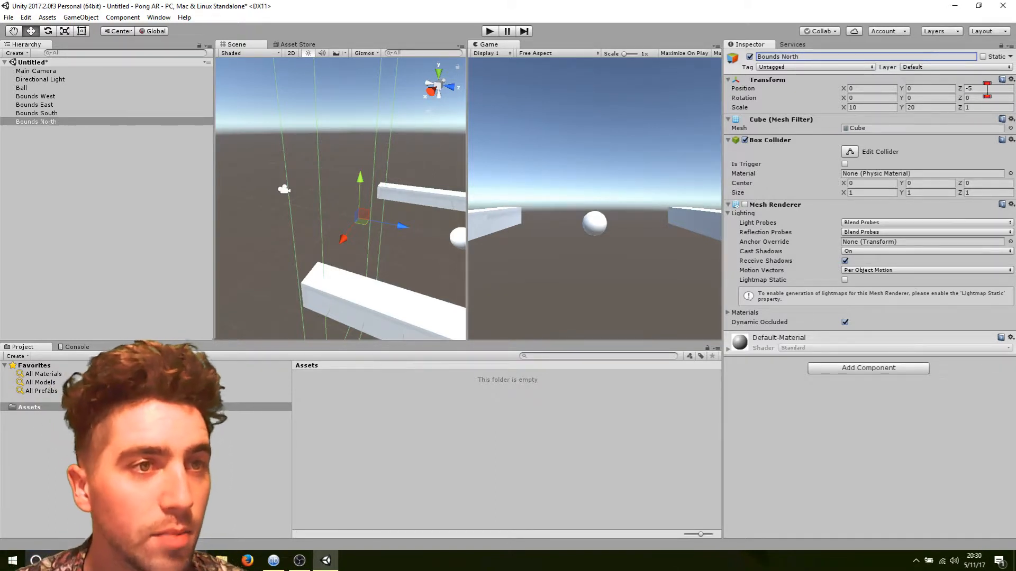
pyautogui.write('5')
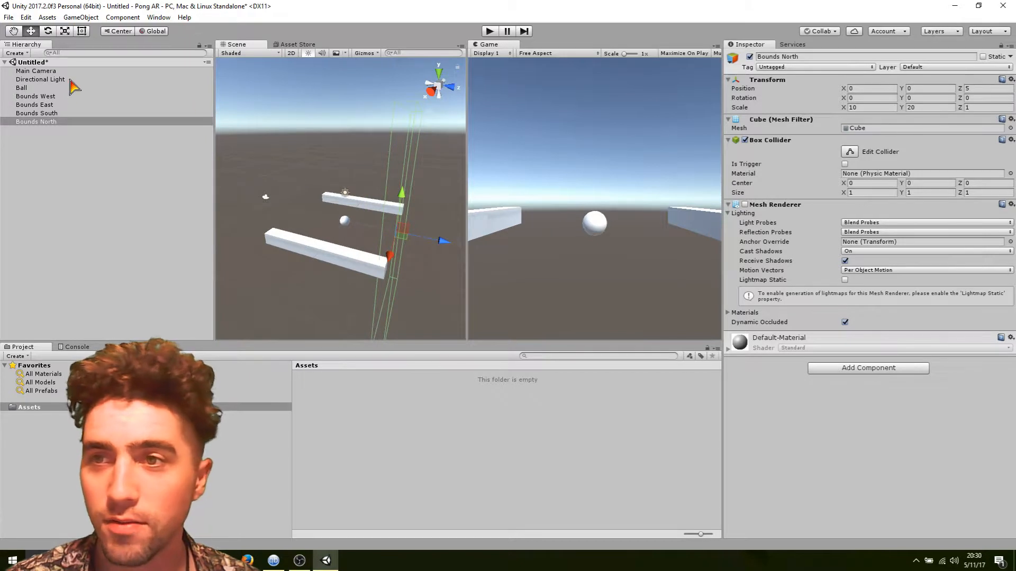
pyautogui.moveTo(61, 122)
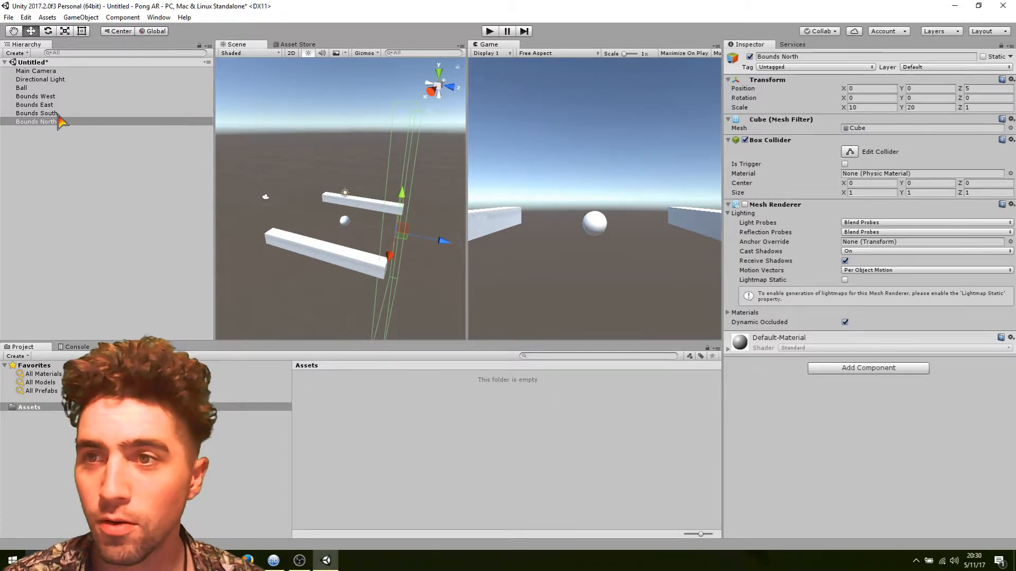
# Add a cube scaled 2 × 1 × 0.2 at Position Z -5 as a paddle
pyautogui.click(36, 96)
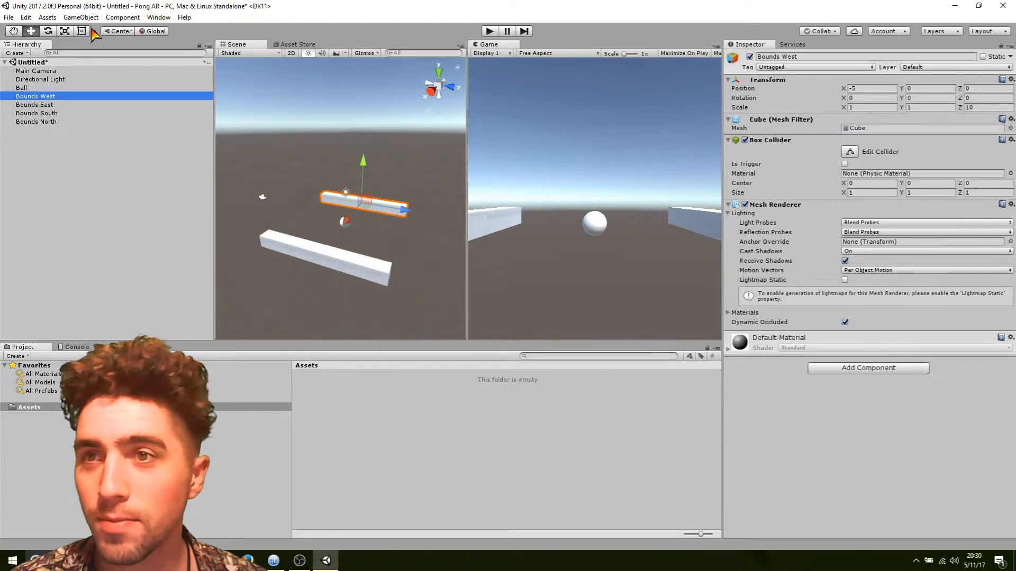
pyautogui.click(80, 17)
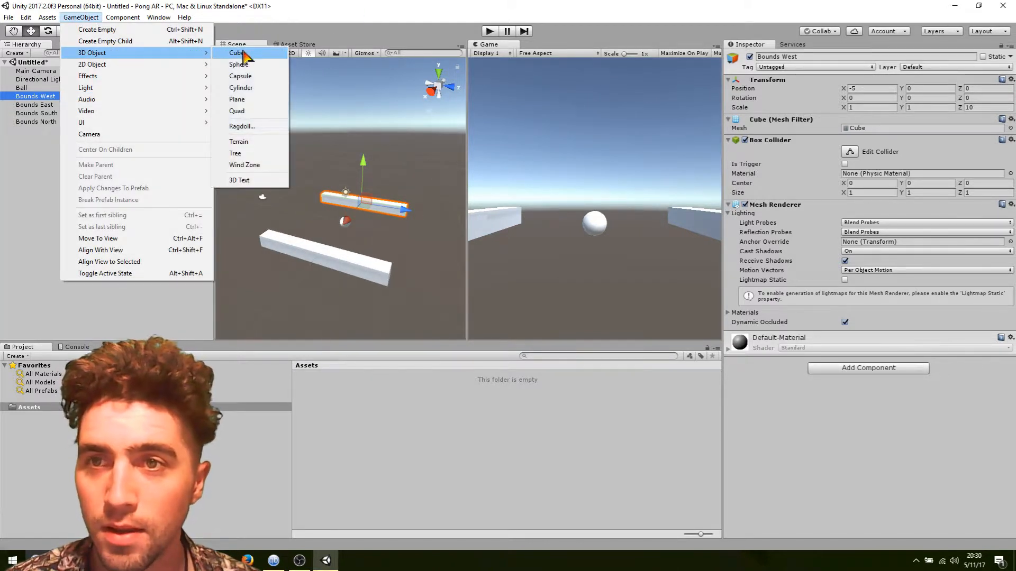
pyautogui.click(237, 53)
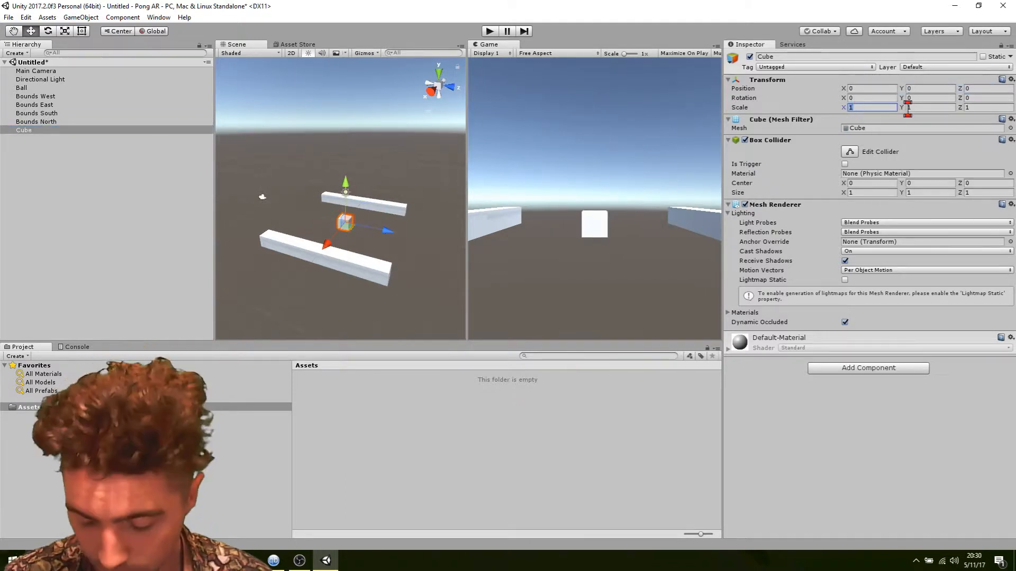
pyautogui.write('2')
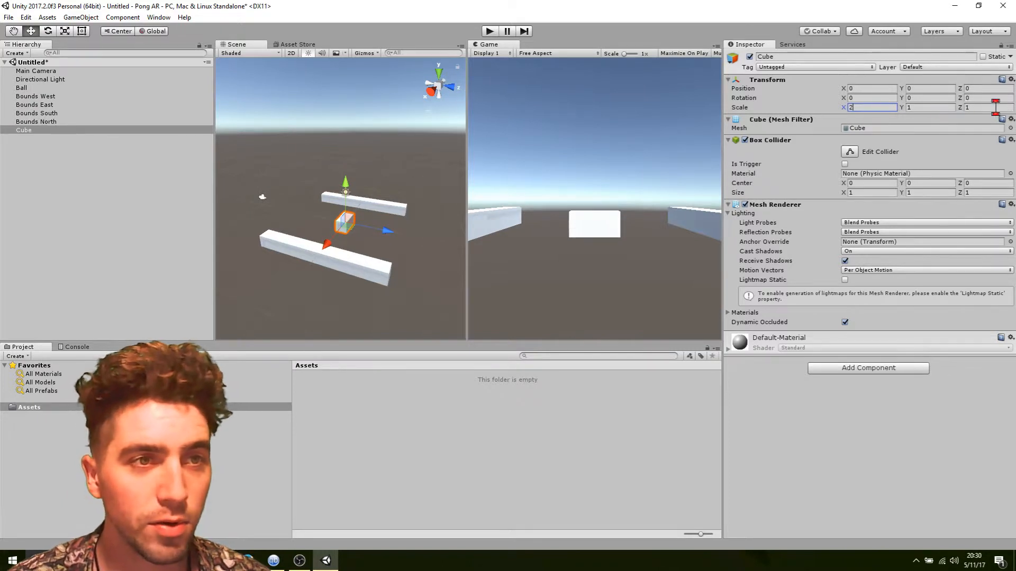
pyautogui.press('Tab')
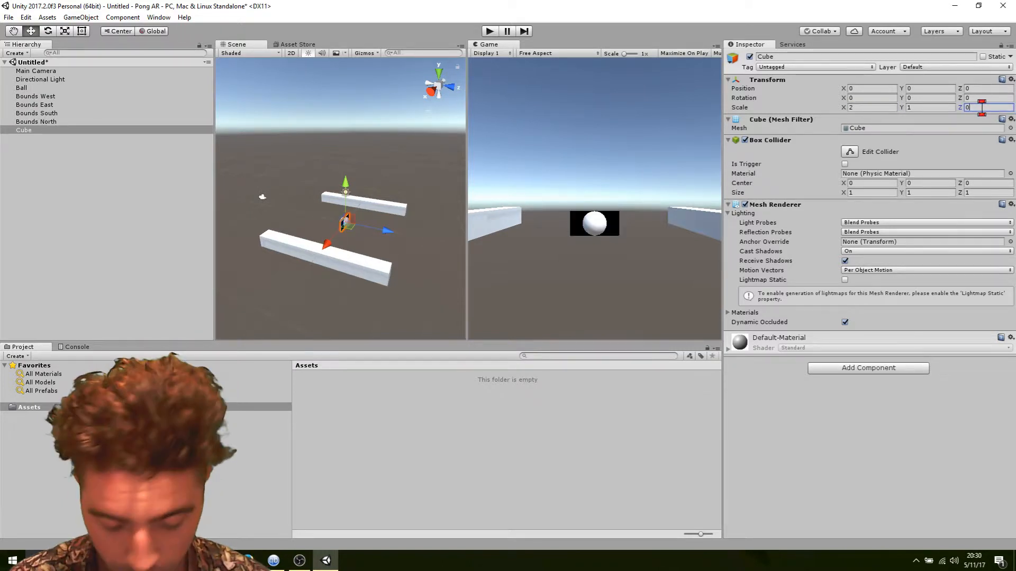
pyautogui.write('0.2')
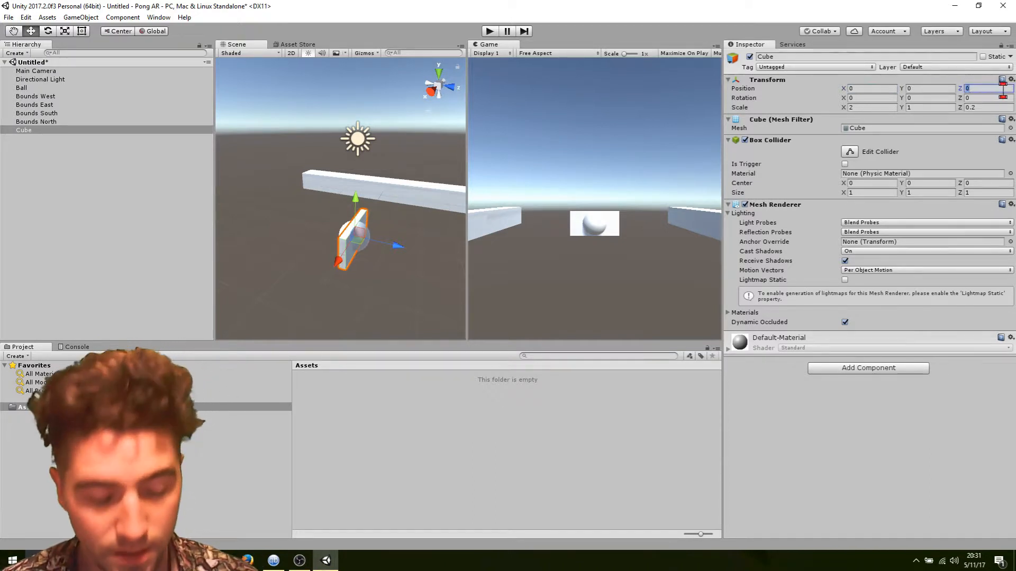
pyautogui.write('-5')
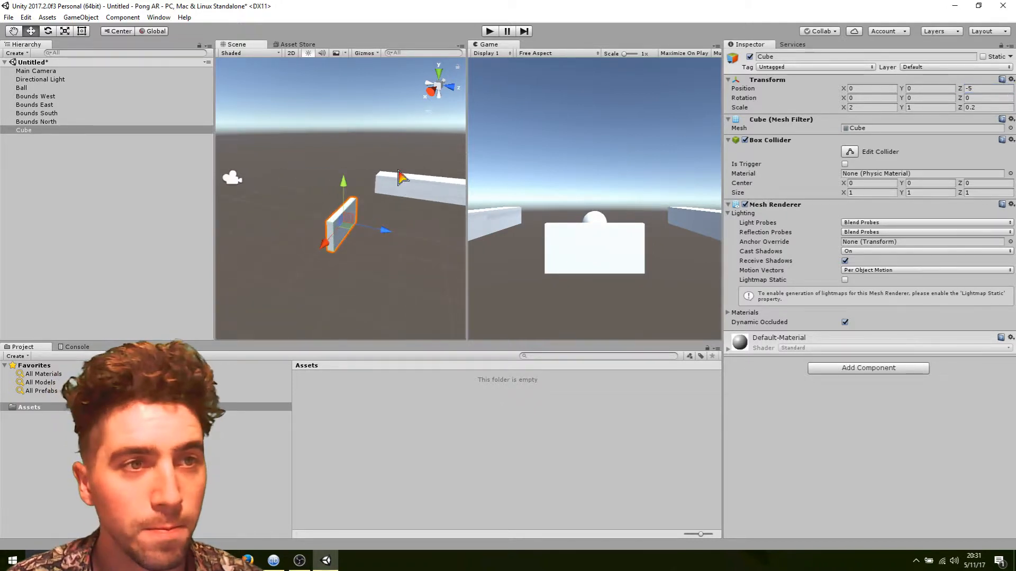
pyautogui.doubleClick(765, 56)
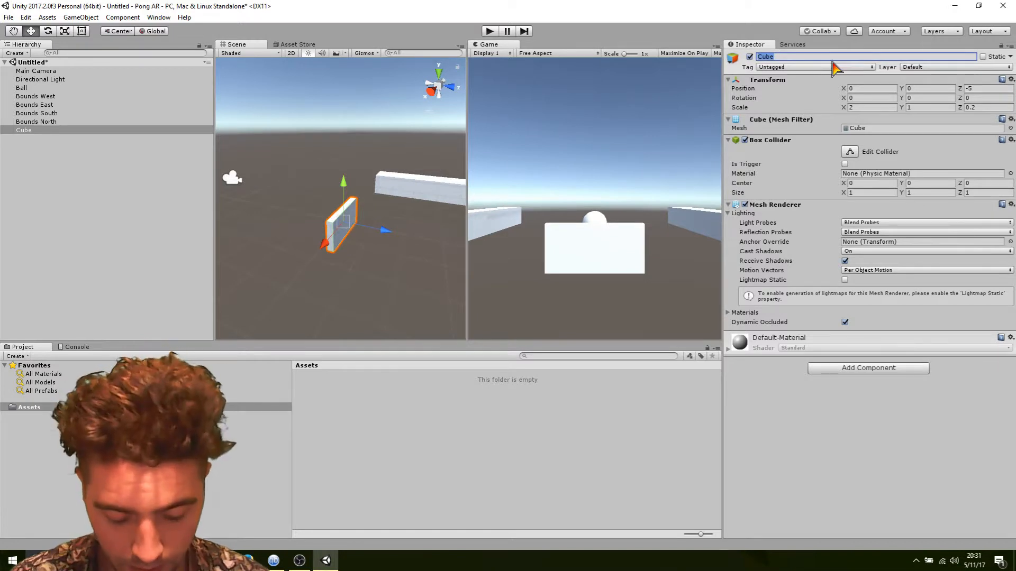
# Rename the paddle 'PlayerPaddle' and check Bounds South sits at Z -5.5
pyautogui.write('PlayerPaddle')
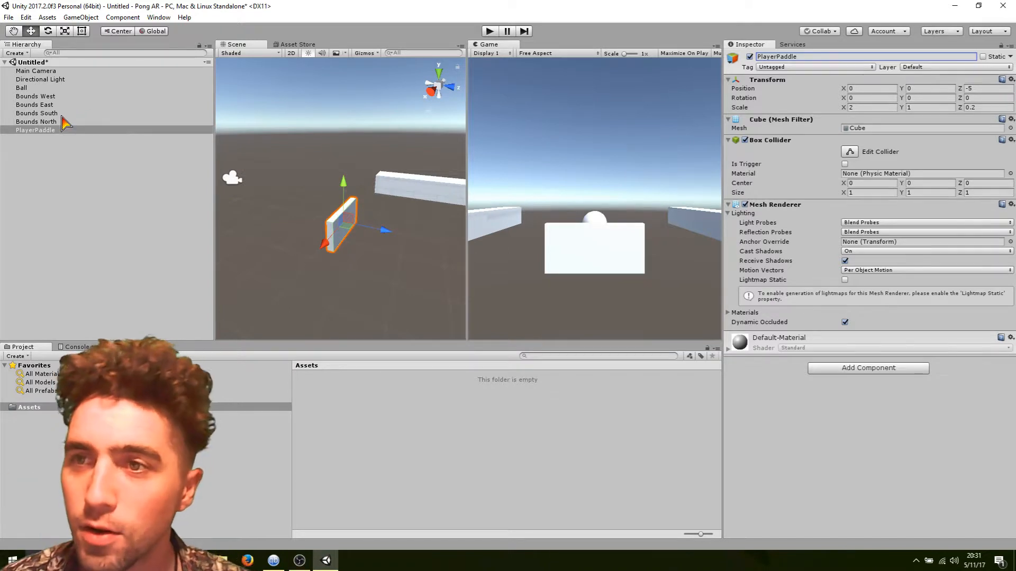
pyautogui.click(37, 112)
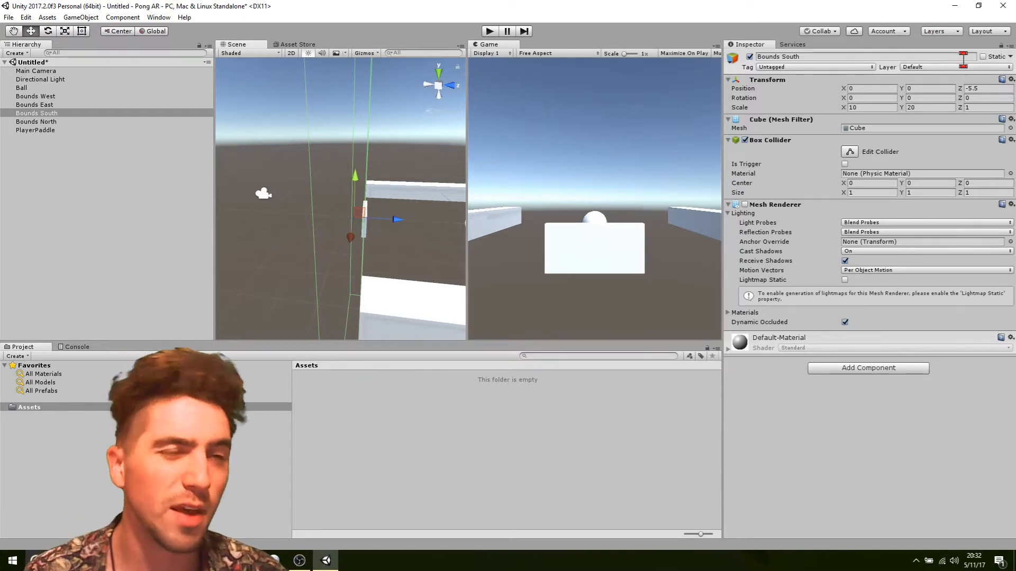
pyautogui.moveTo(476, 162)
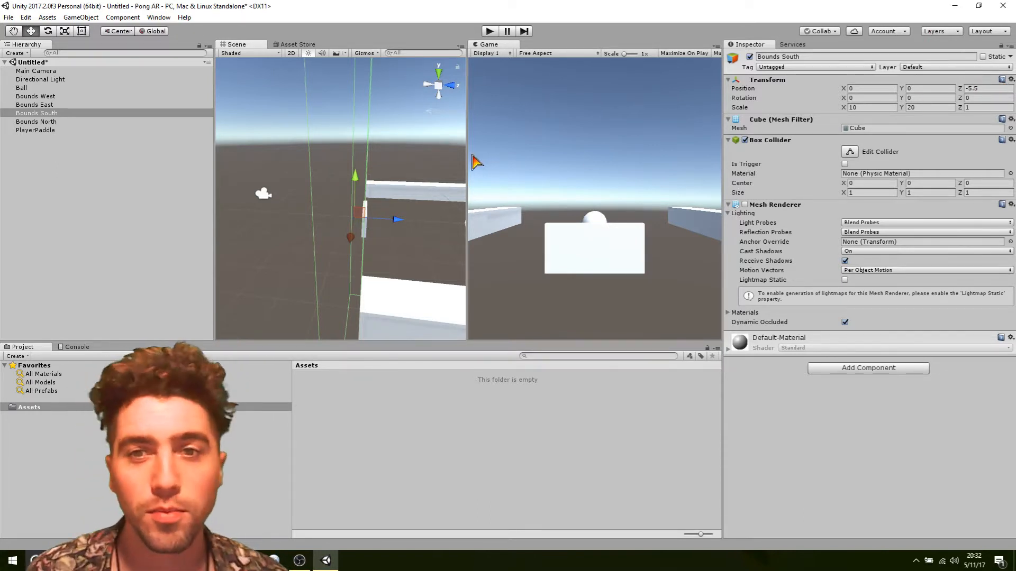
pyautogui.moveTo(345, 227)
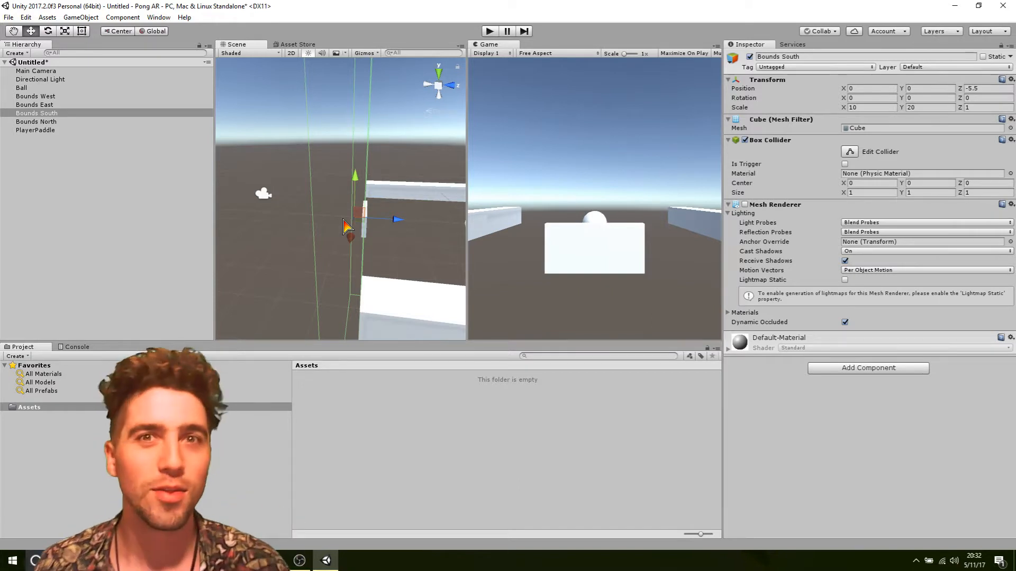
pyautogui.moveTo(372, 279)
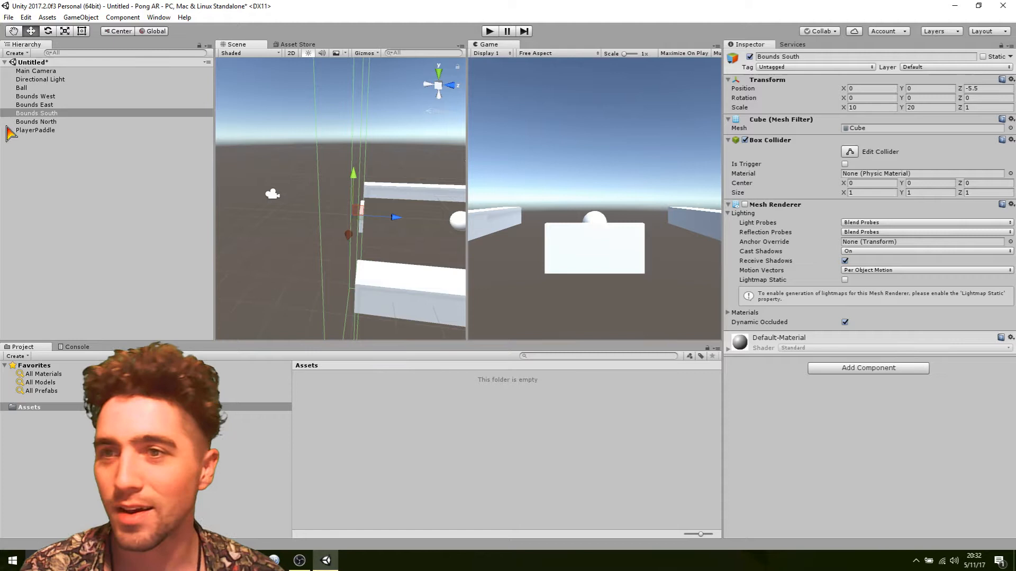
pyautogui.click(34, 130)
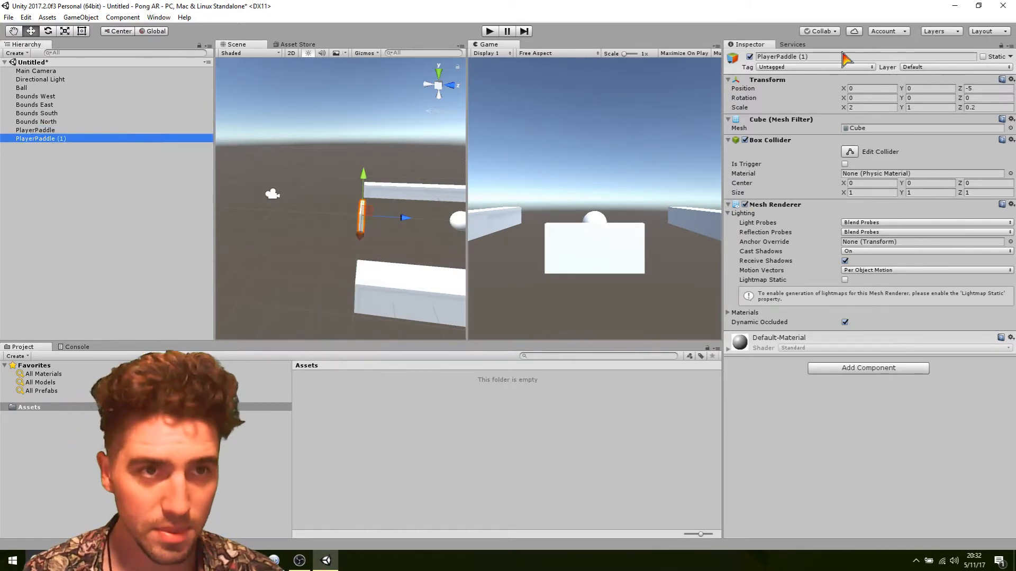
# Rename the duplicate paddle 'Computer Paddle' at Z 5, comparing with Bounds North
pyautogui.doubleClick(796, 57)
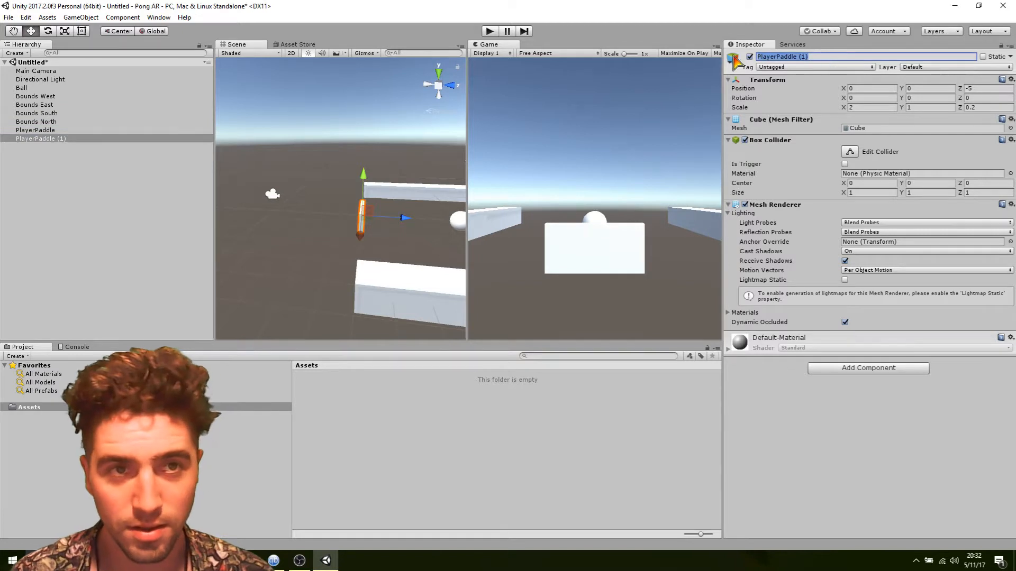
pyautogui.write('Computer')
pyautogui.click(988, 88)
pyautogui.write('5')
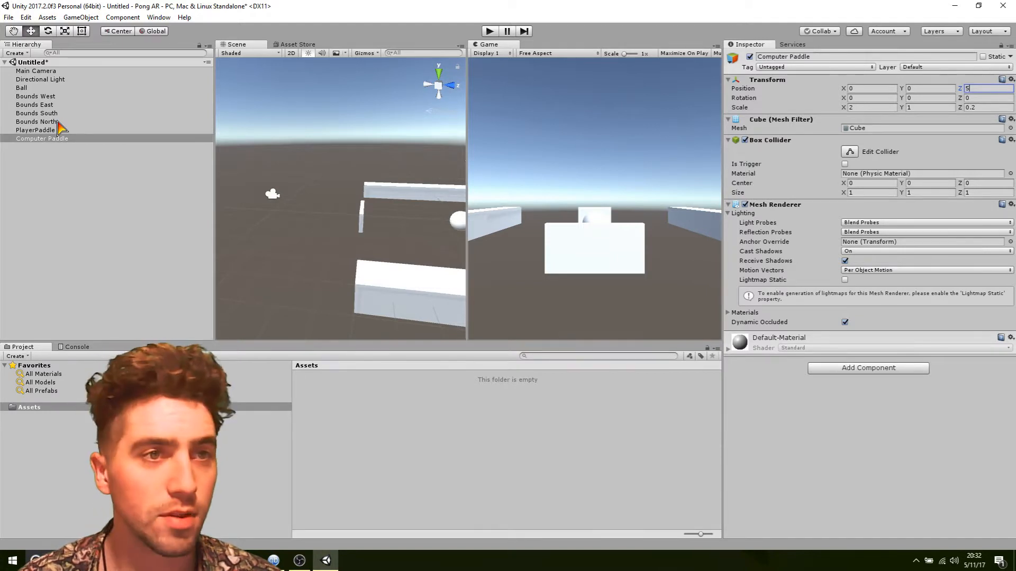
pyautogui.click(37, 121)
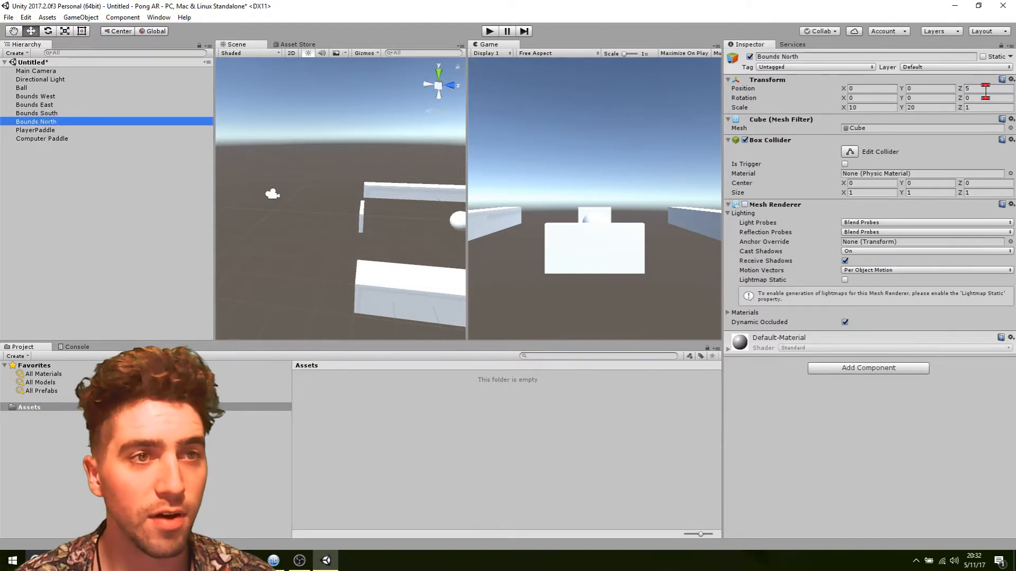
pyautogui.click(985, 88)
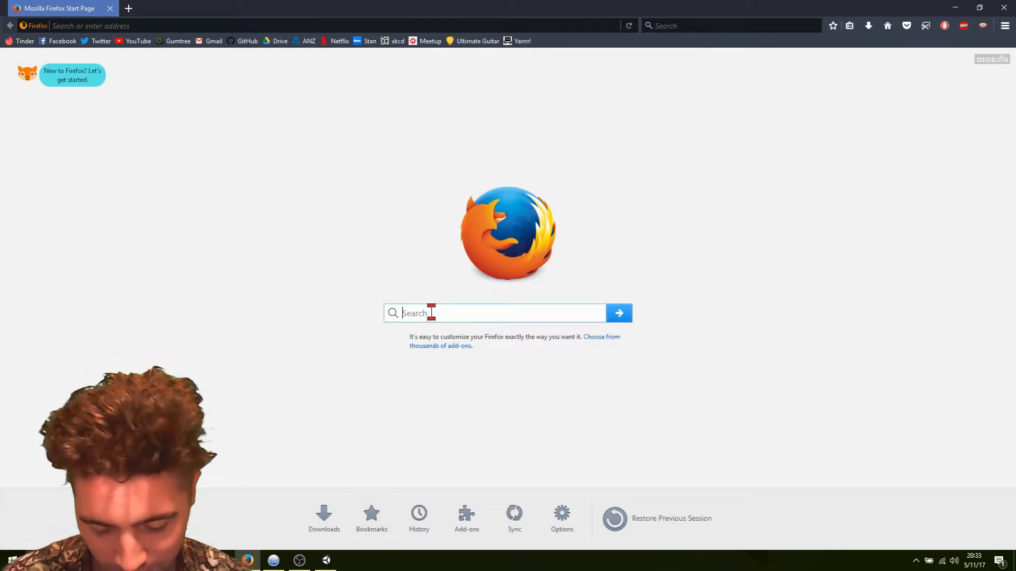
# Search Google for 'synthwave' in Firefox and show the image results
pyautogui.write('synthwavce')
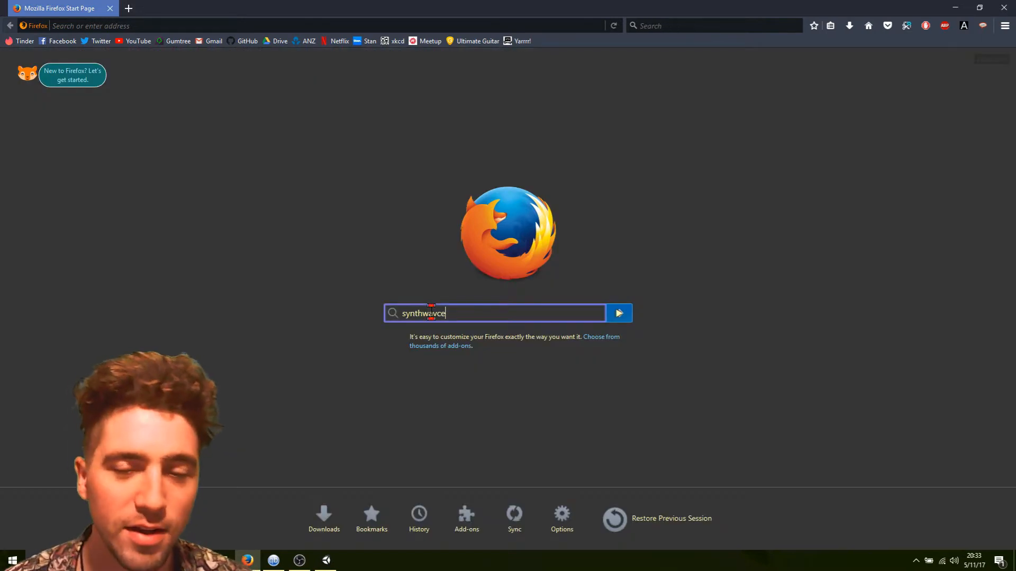
pyautogui.press('Backspace')
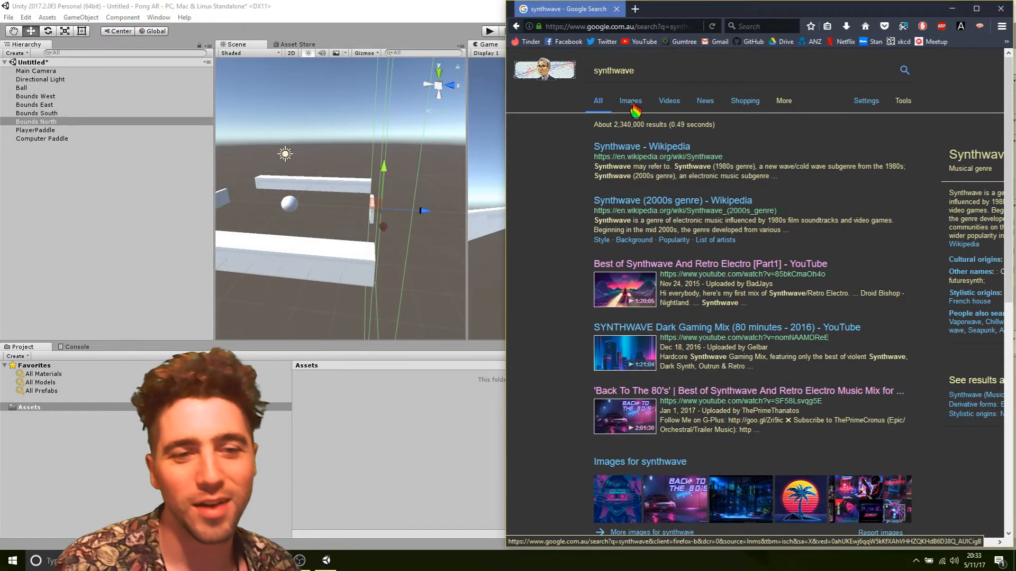
pyautogui.click(630, 100)
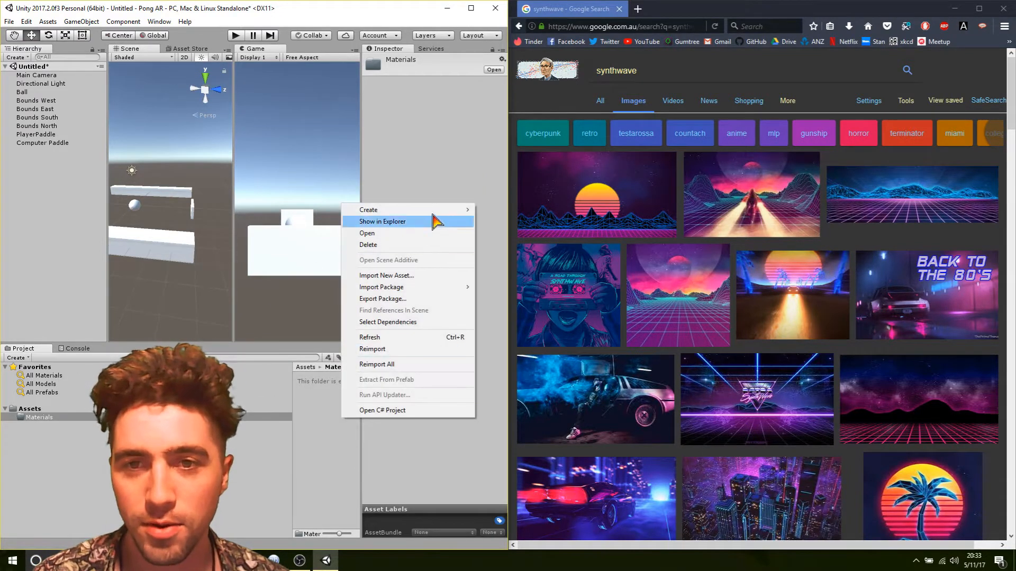
pyautogui.moveTo(369, 209)
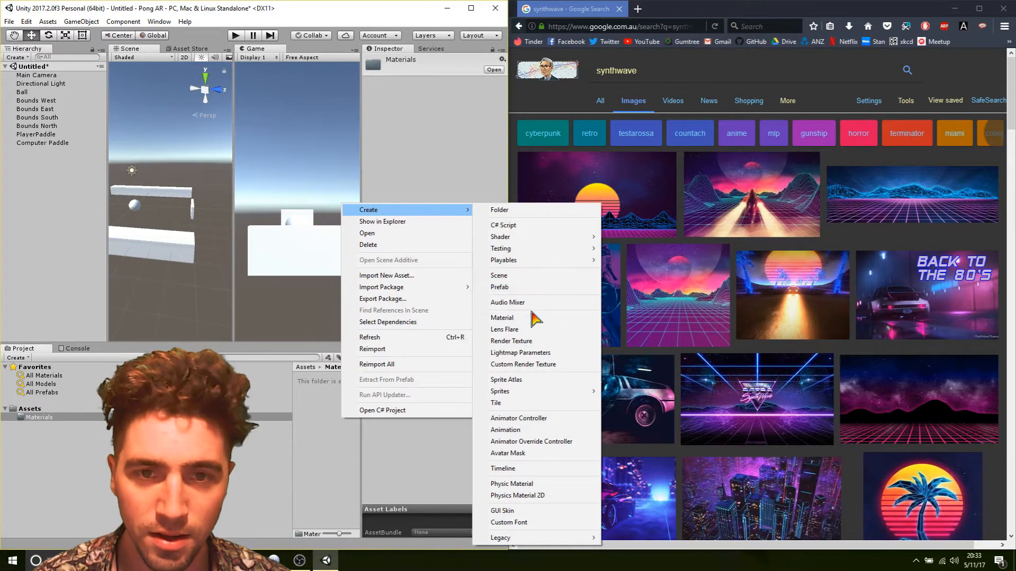
# Create a new blank material inside the Materials folder
pyautogui.click(502, 317)
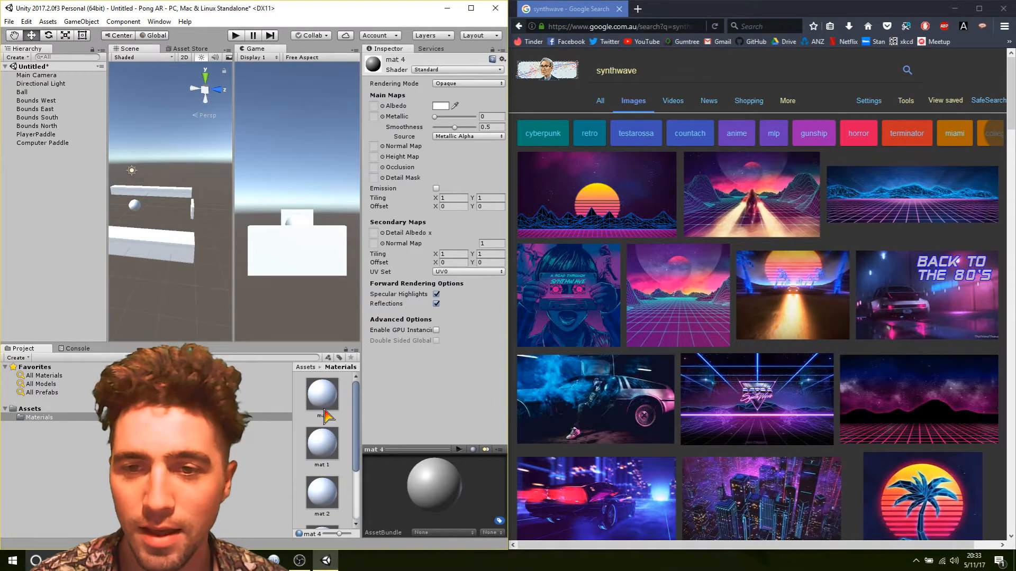
# Give the three materials Albedo colours of yellow, blue and purple, with purple on mat 2
pyautogui.click(323, 396)
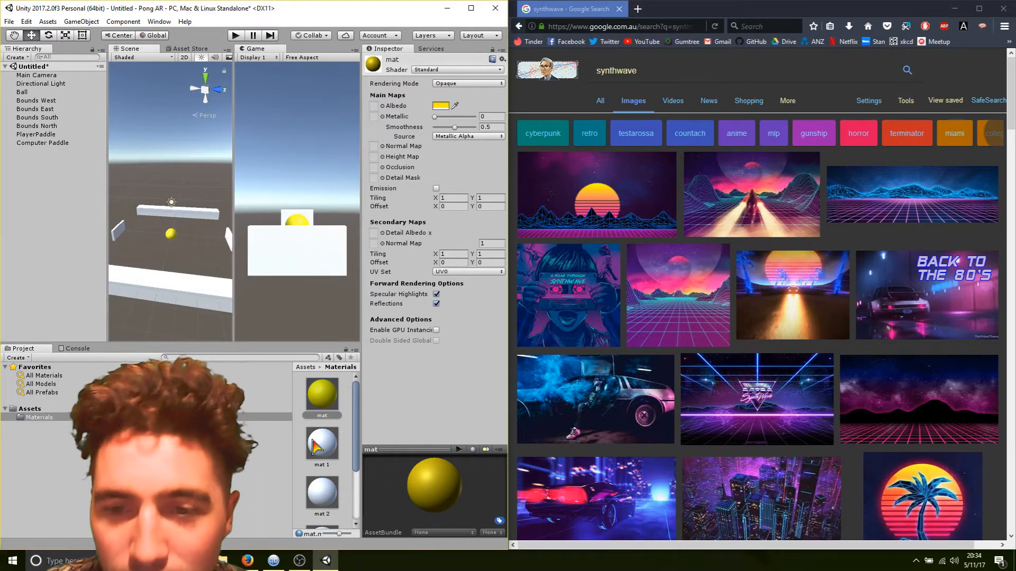
pyautogui.click(322, 444)
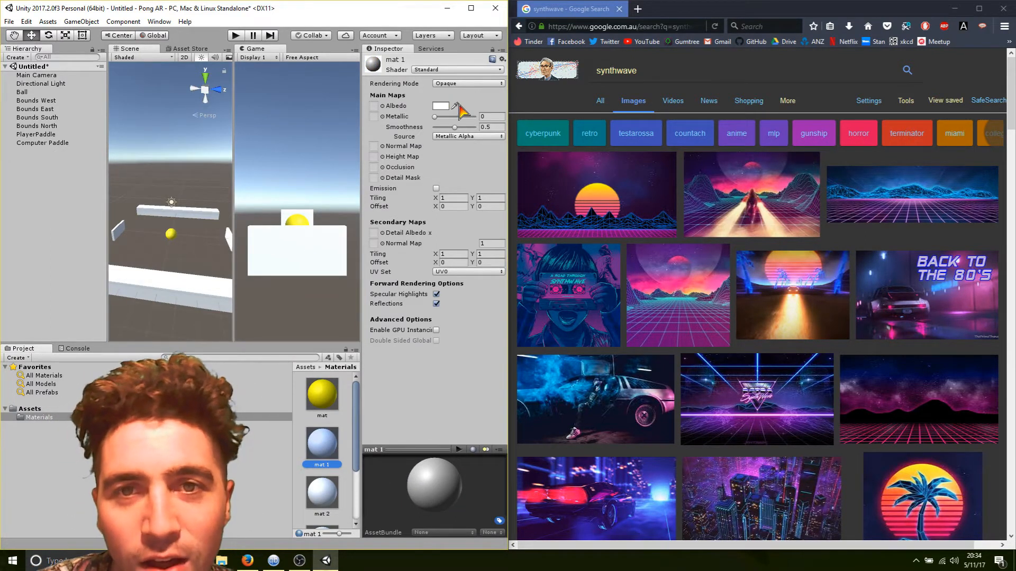
pyautogui.click(441, 105)
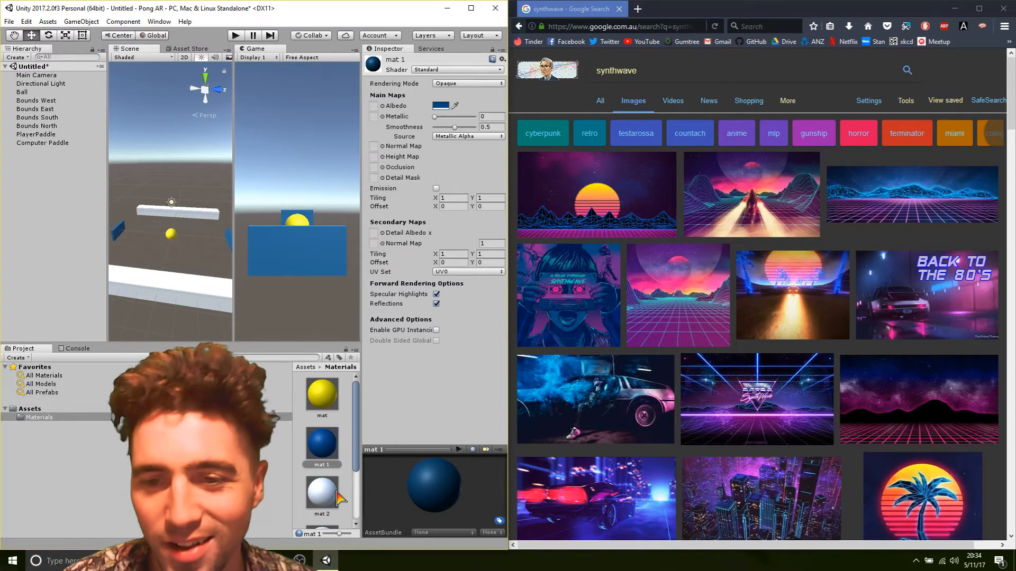
pyautogui.click(323, 495)
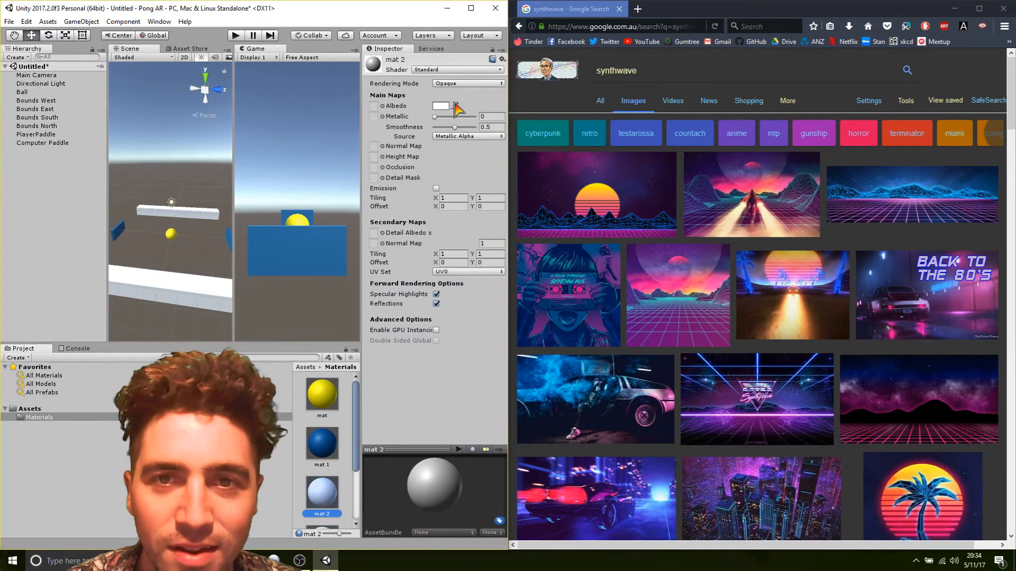
pyautogui.click(440, 105)
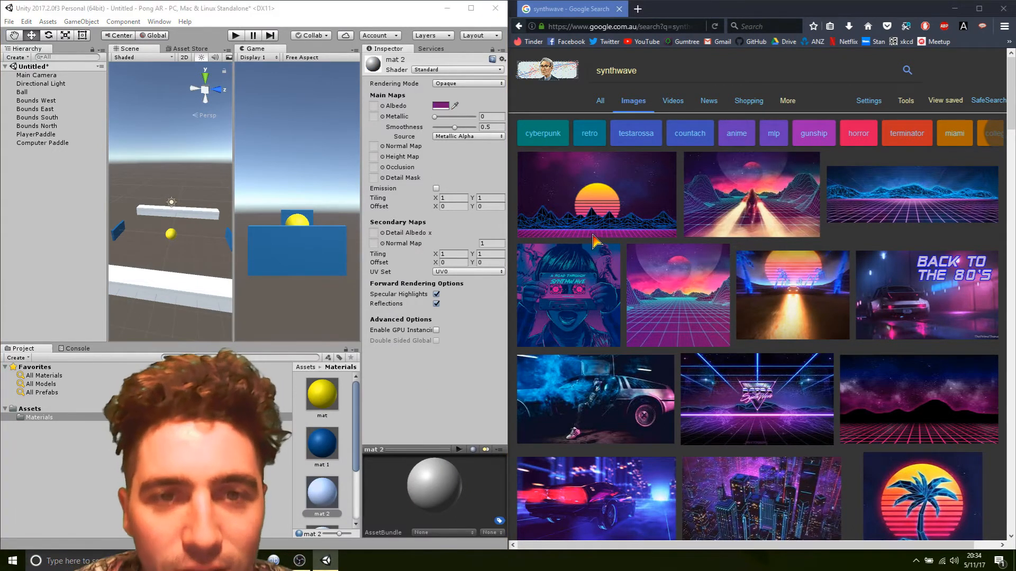